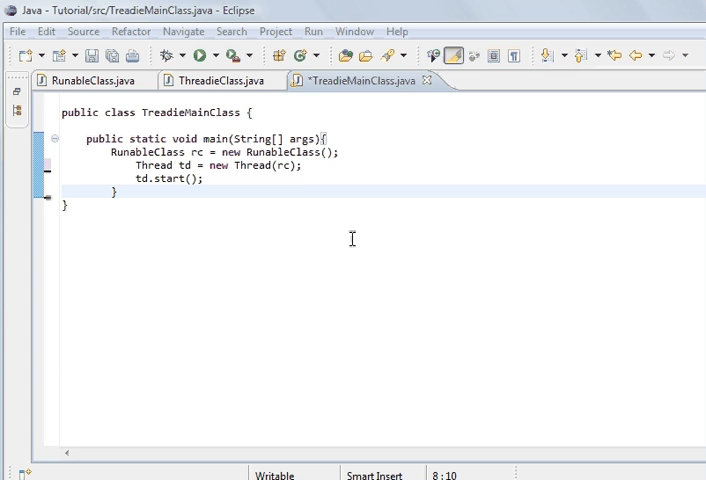
mouse_move(297, 180)
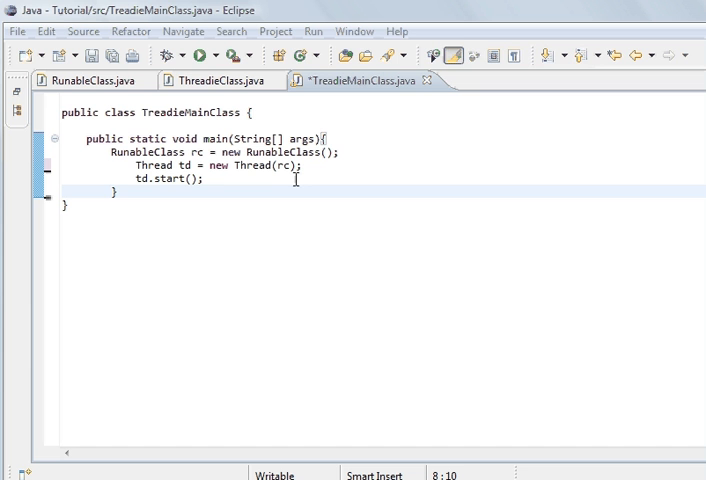
mouse_move(328, 122)
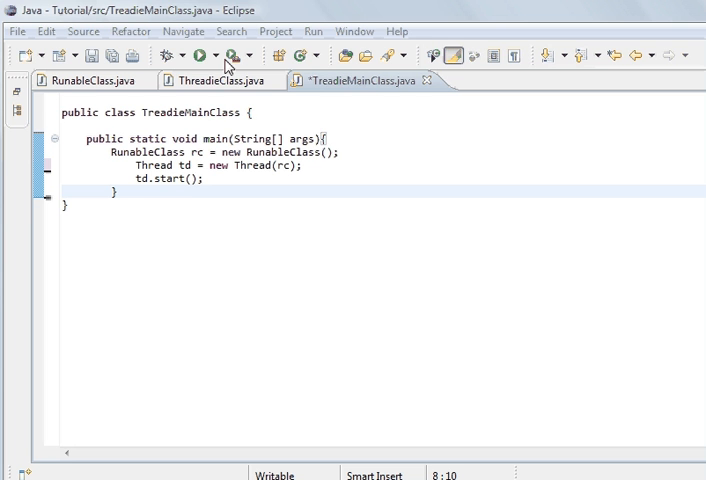
Run TreadieMainClass, confirm 'implements Runnable' in the Console, and show RunableClass.java
left_click(218, 55)
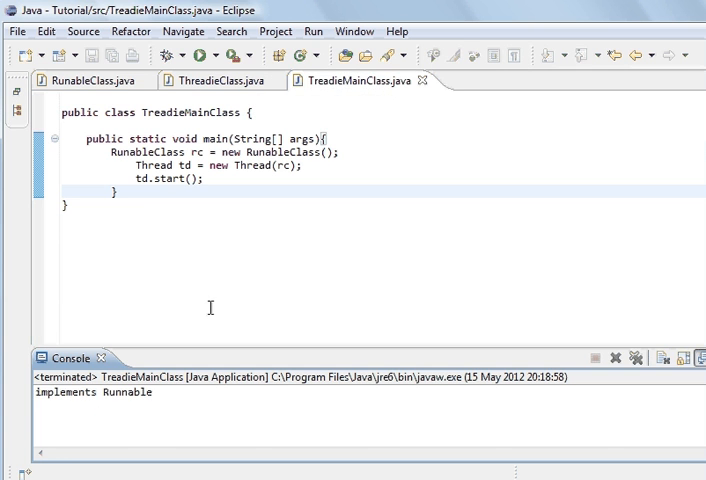
left_click(85, 80)
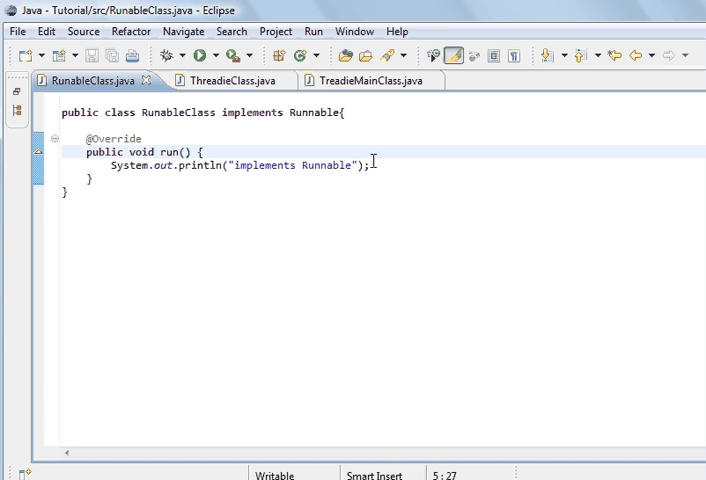
mouse_move(330, 138)
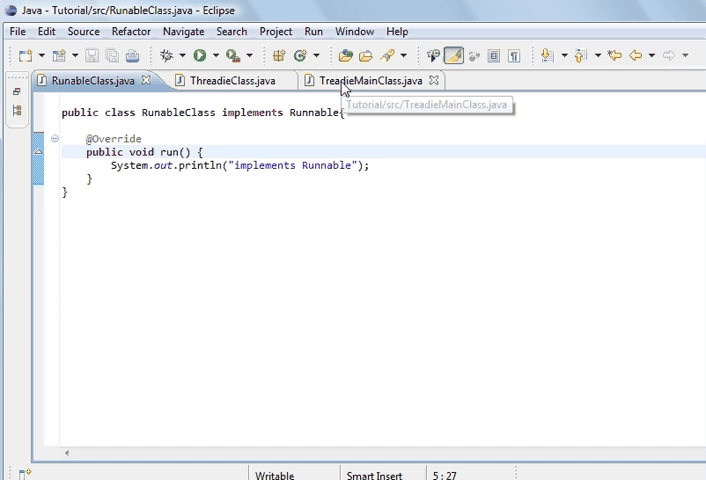
mouse_move(335, 90)
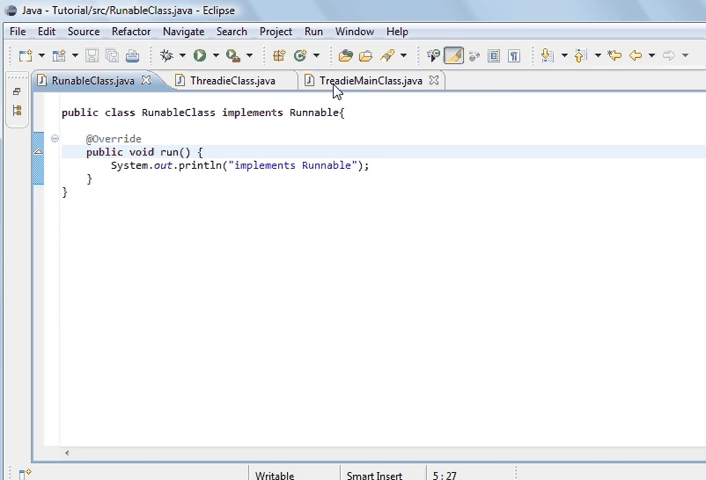
In TreadieMainClass, add td.sleep(1000); using the single-argument sleep method before td.start()
left_click(370, 80)
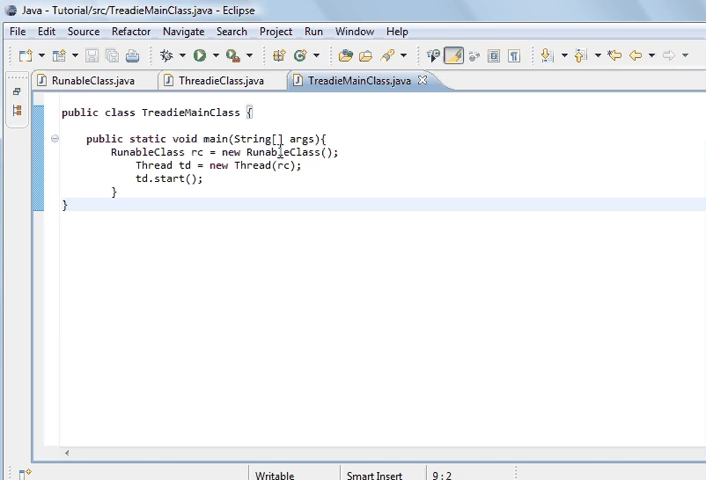
mouse_move(254, 181)
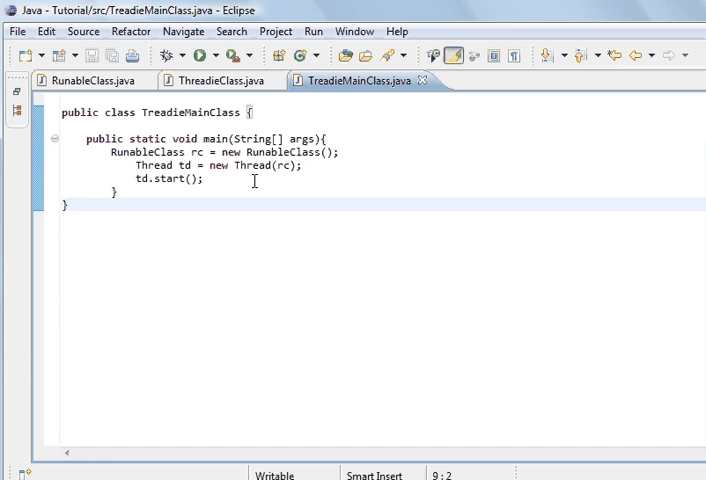
mouse_move(259, 179)
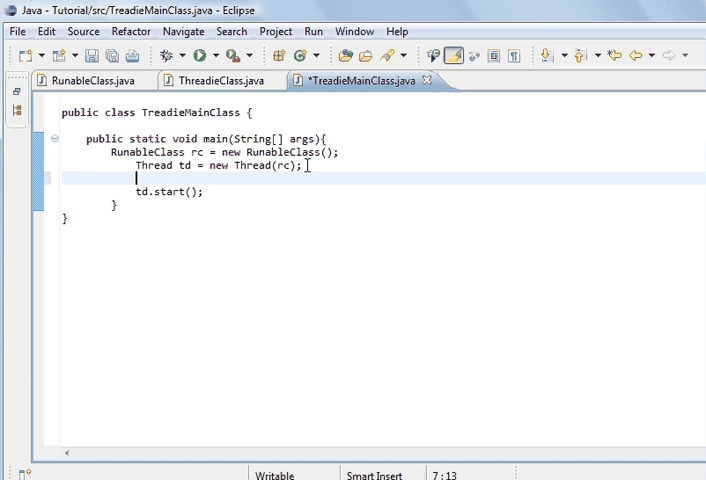
type("td")
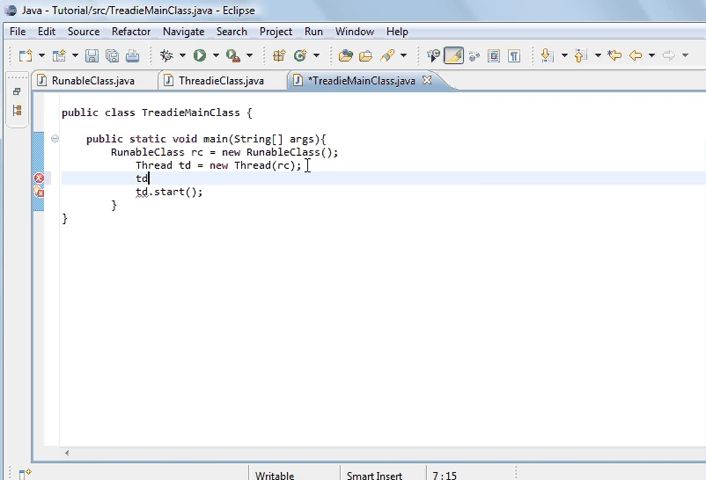
type(".")
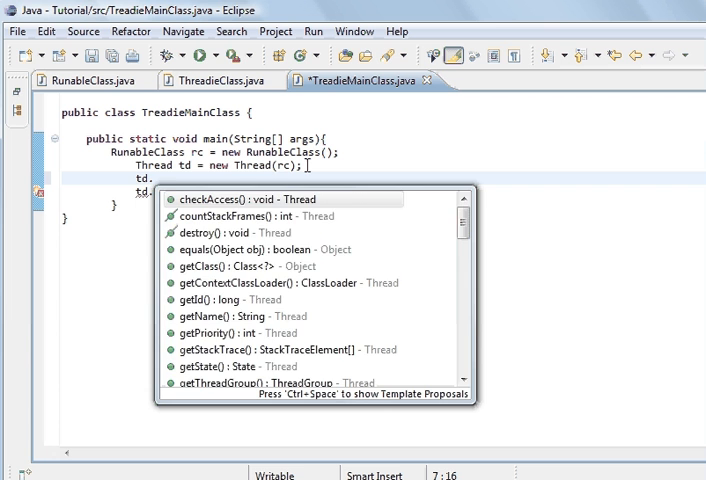
type("sleep")
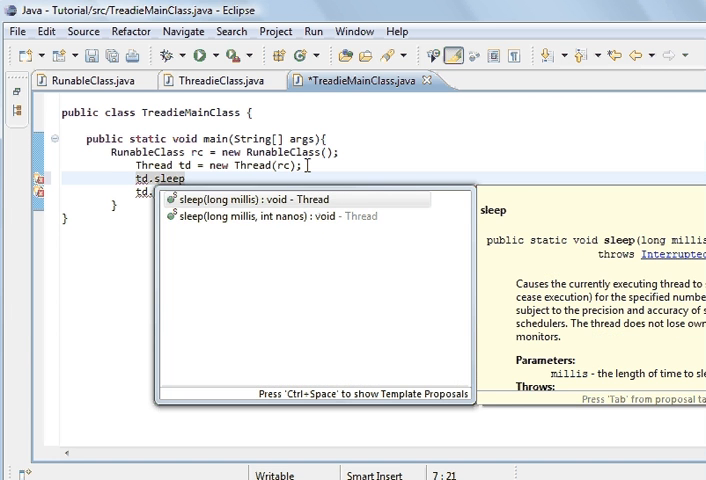
left_click(248, 199)
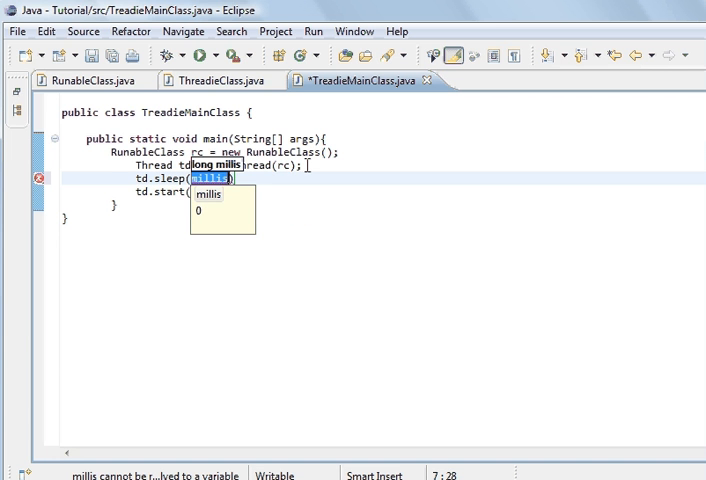
type("1000")
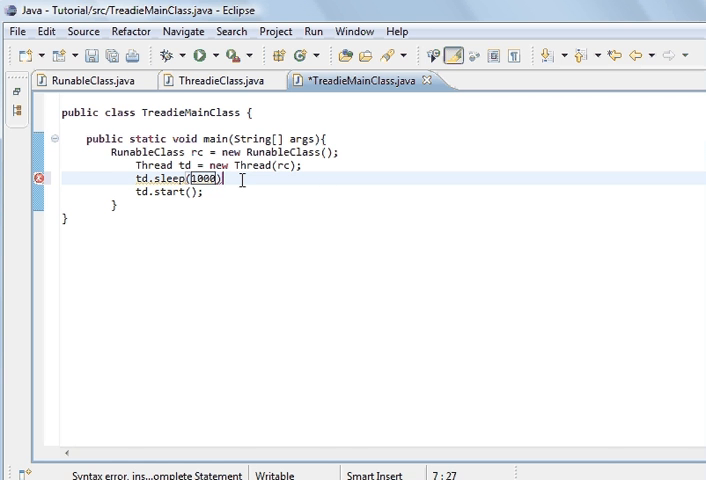
type(";")
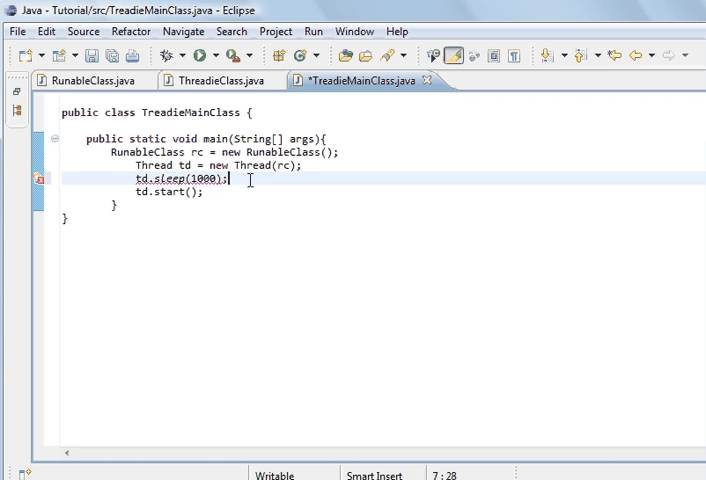
left_click(310, 165)
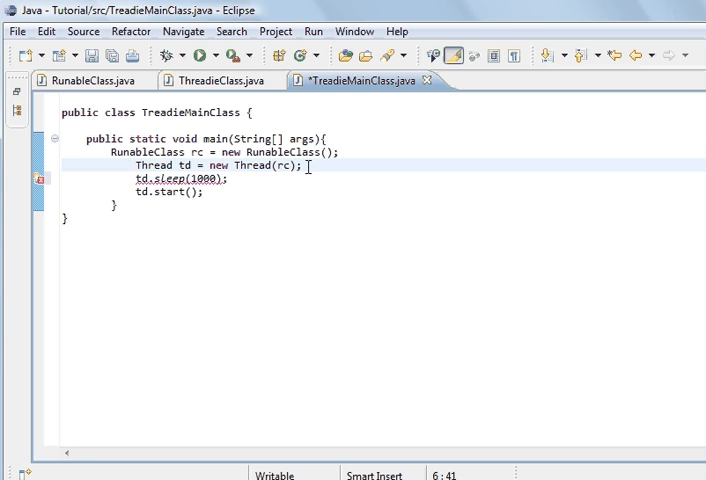
Type System.out.println("Waiting for thread..."); on the line above td.sleep(1000)
type("System")
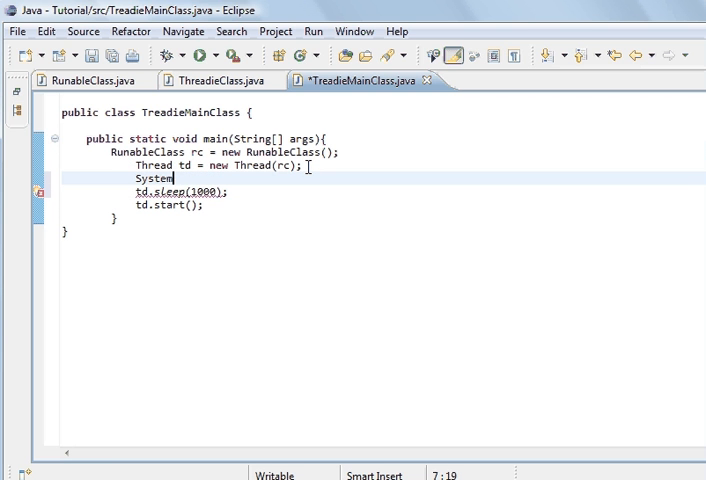
type(".print")
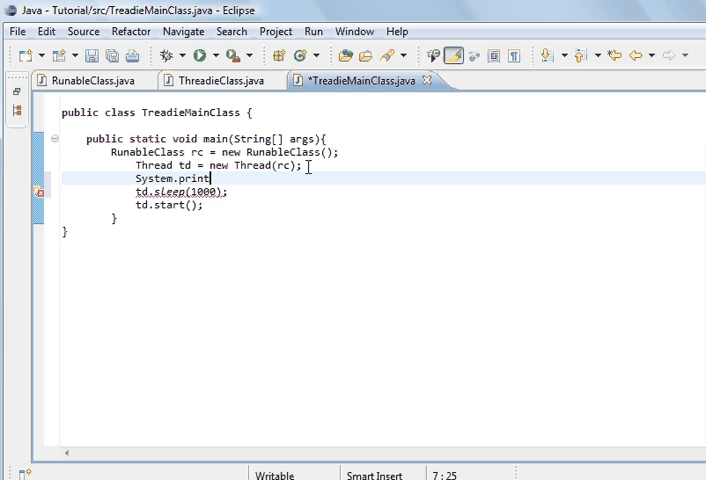
type("l")
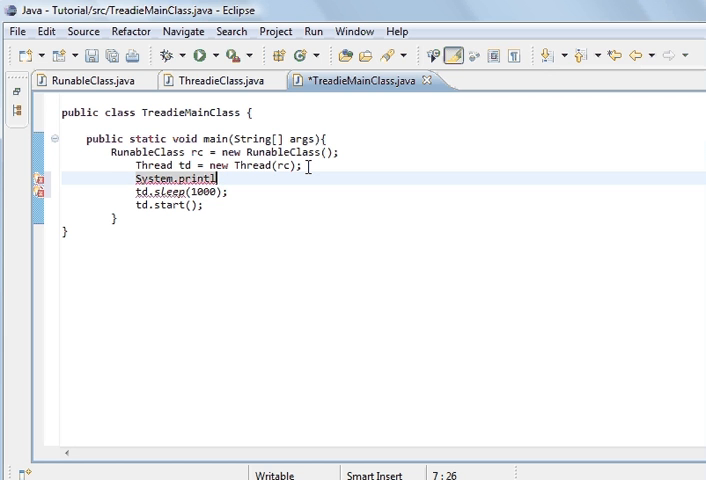
key("BackSpace")
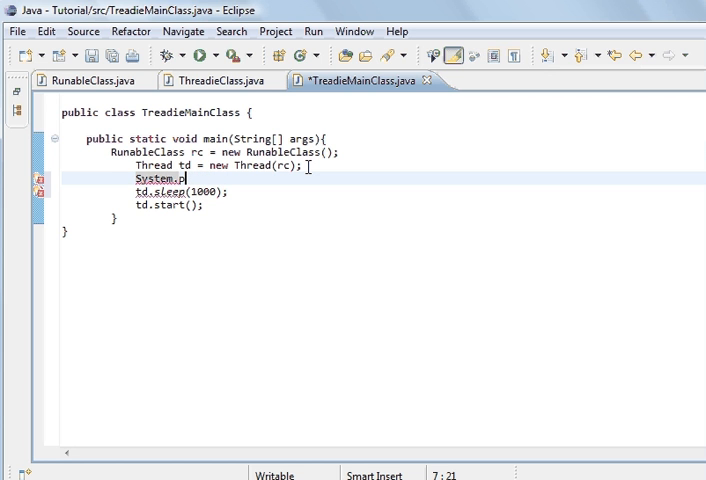
type("out.")
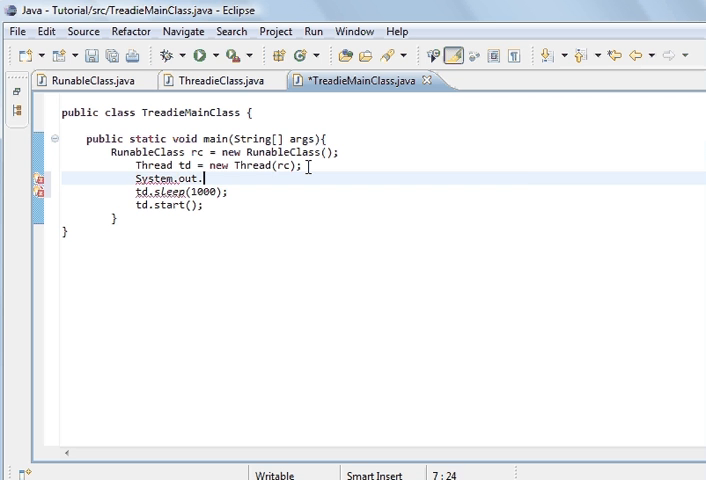
type("println(\"Waiting")
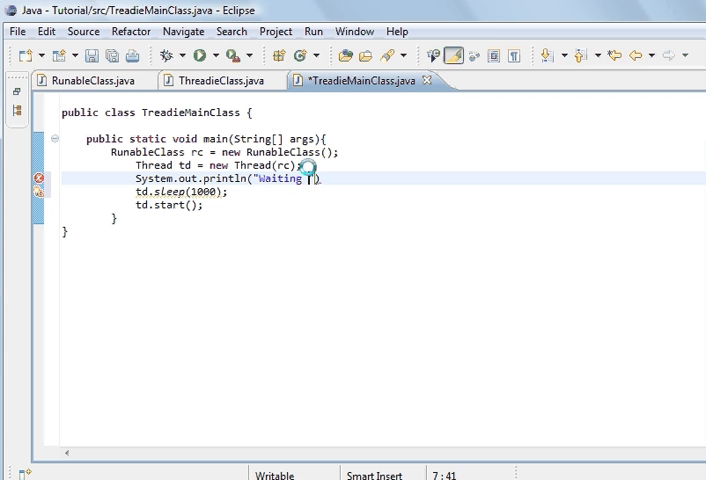
type("for t")
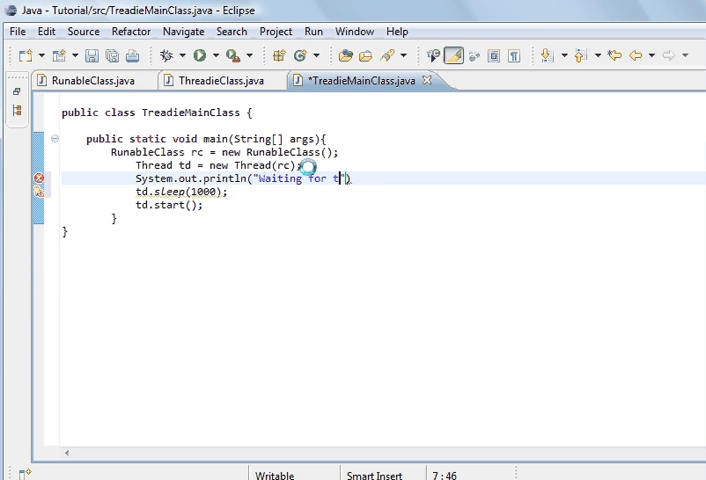
type("hread")
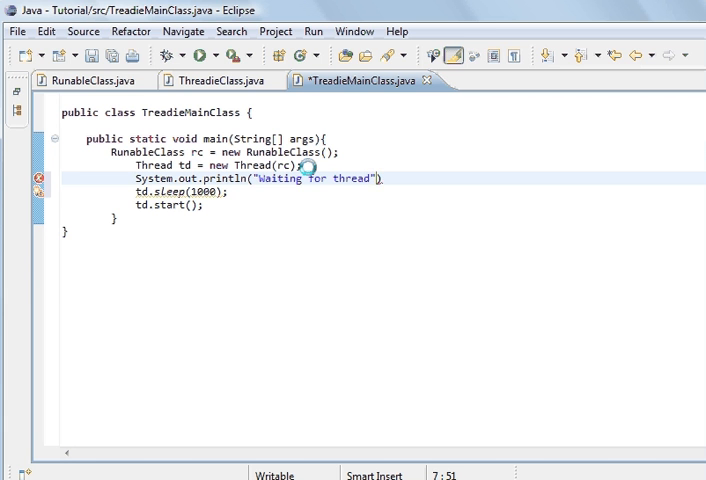
type("....")
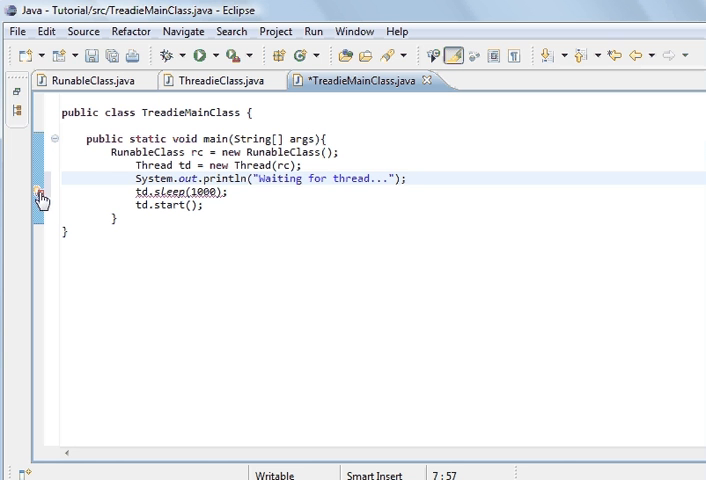
Use Quick Fix 'Surround with try/catch' to handle InterruptedException around td.sleep(1000)
left_click(39, 194)
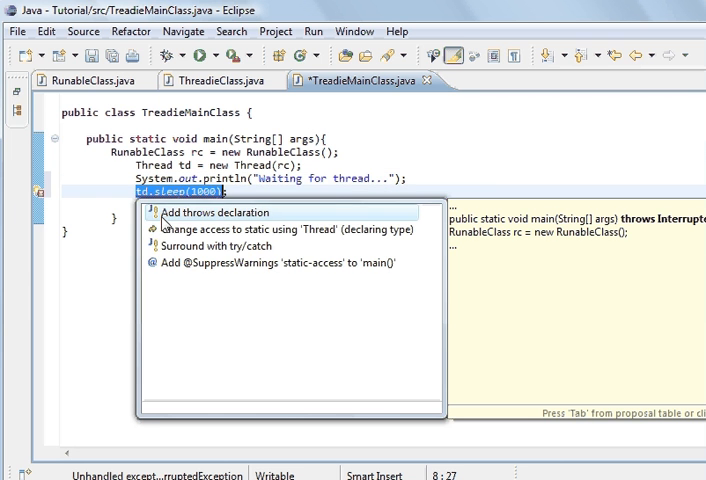
left_click(219, 246)
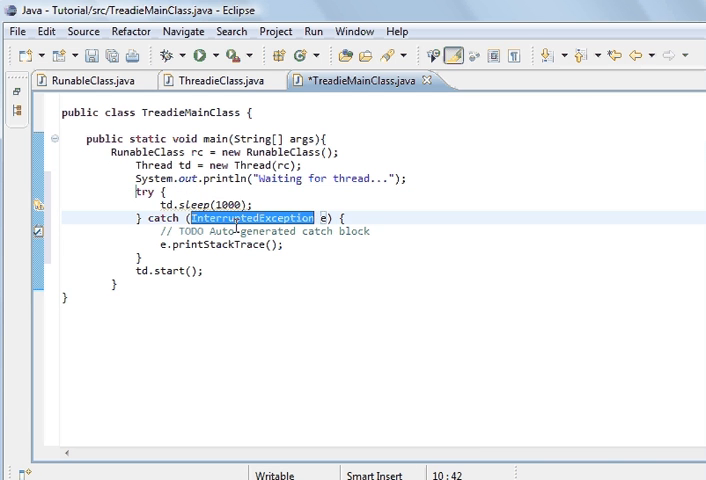
mouse_move(419, 217)
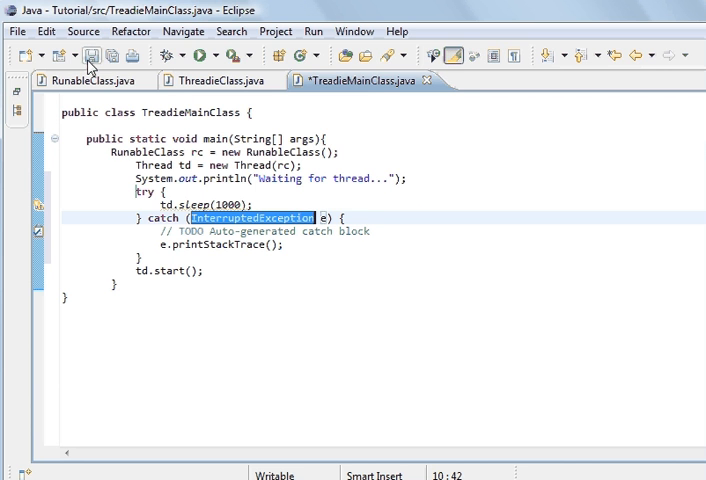
Save and run TreadieMainClass, then change the sleep to 10000 ms and save
left_click(221, 55)
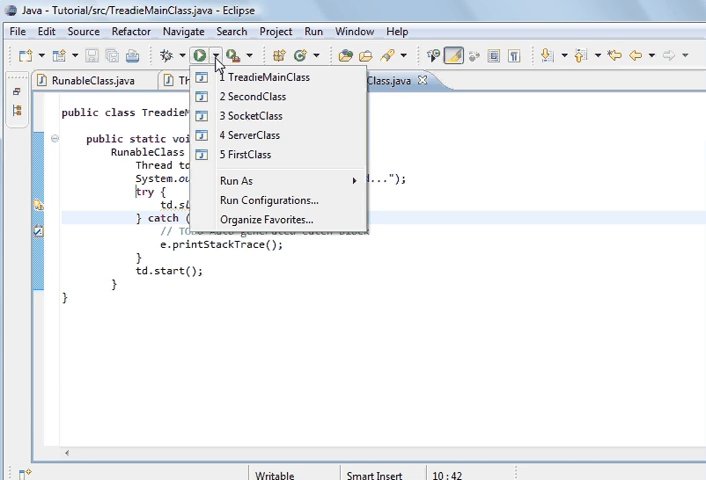
left_click(268, 77)
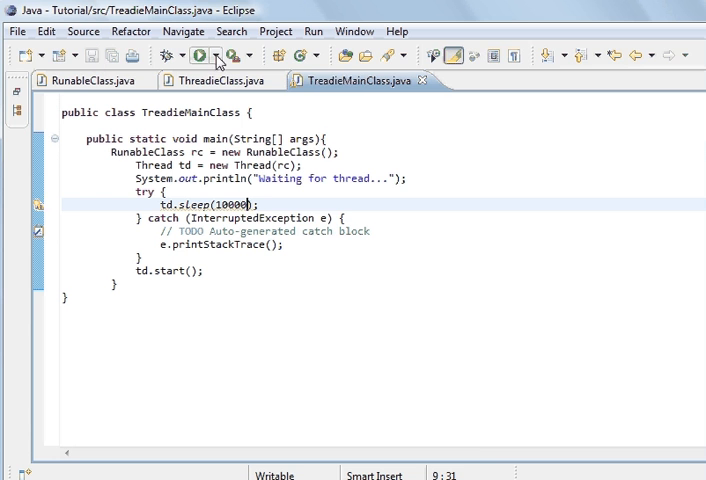
left_click(198, 55)
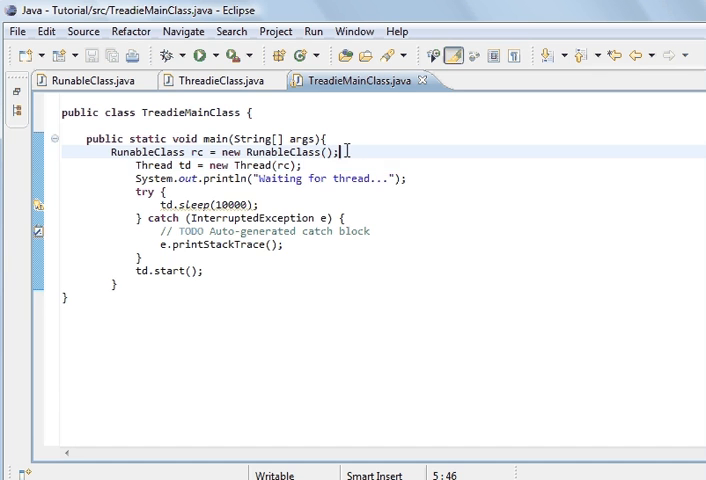
Open a while(true){ loop above the Thread line and move the waiting println above it
type("while")
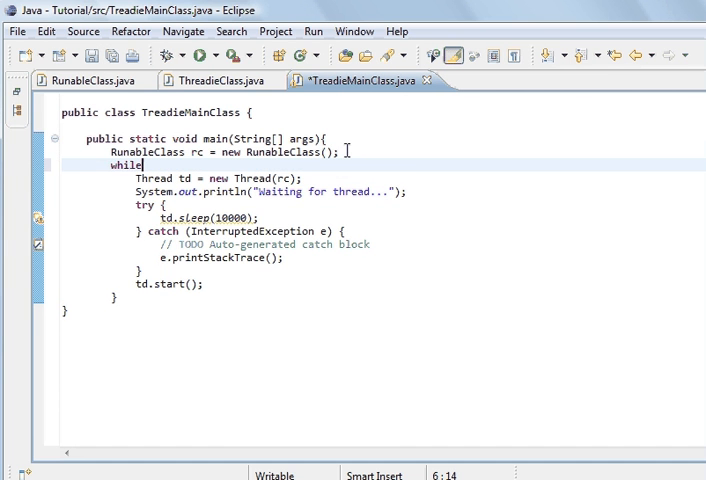
type("(true")
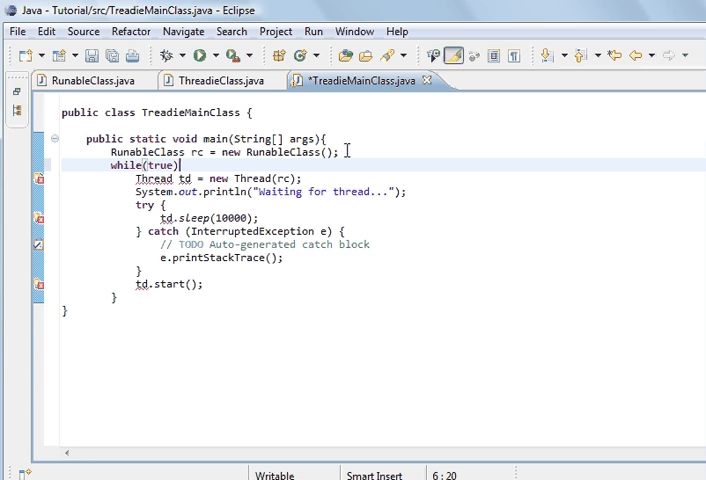
type("{")
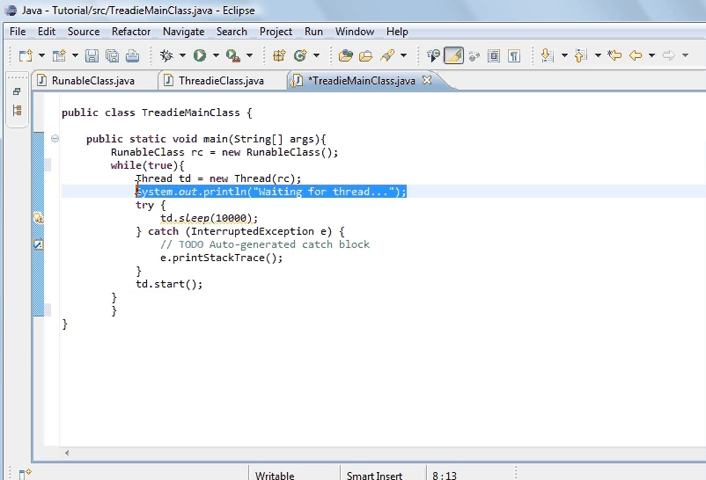
key("Delete")
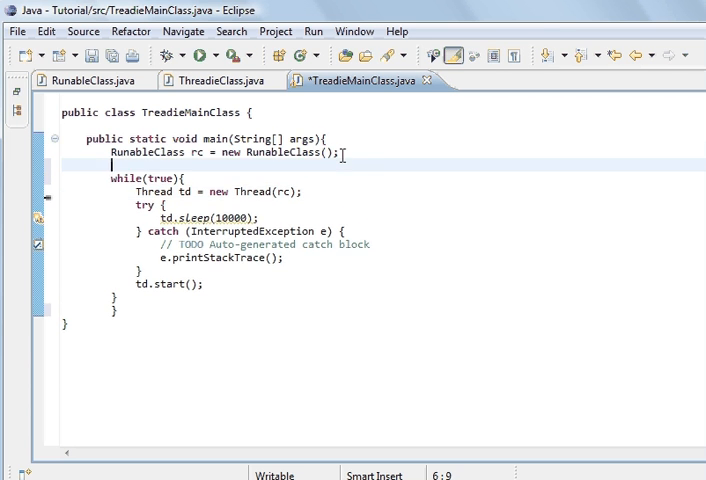
type("System.out.println(\"Waiting for thread...\");")
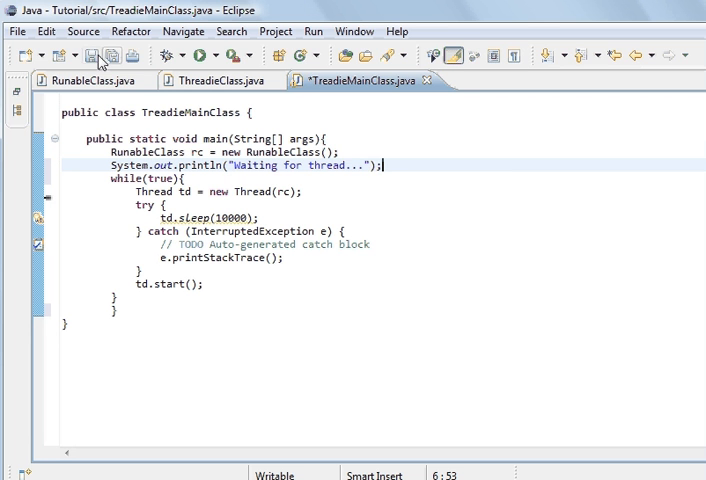
Save and run the looping program, seeing repeated 'implements Runnable', then show RunableClass
left_click(209, 55)
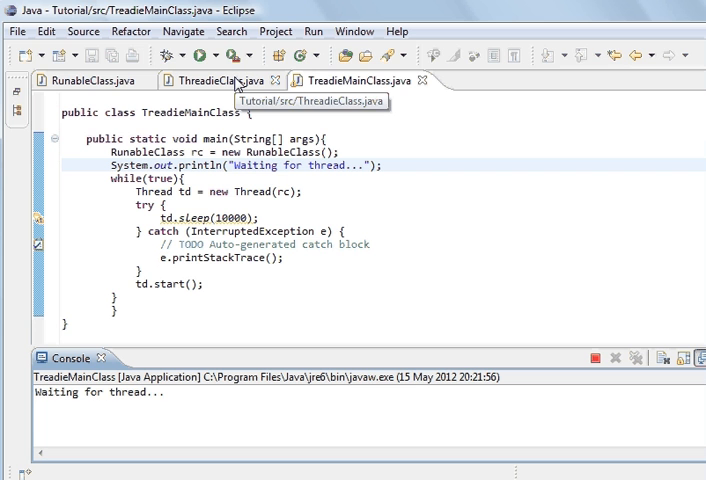
mouse_move(235, 81)
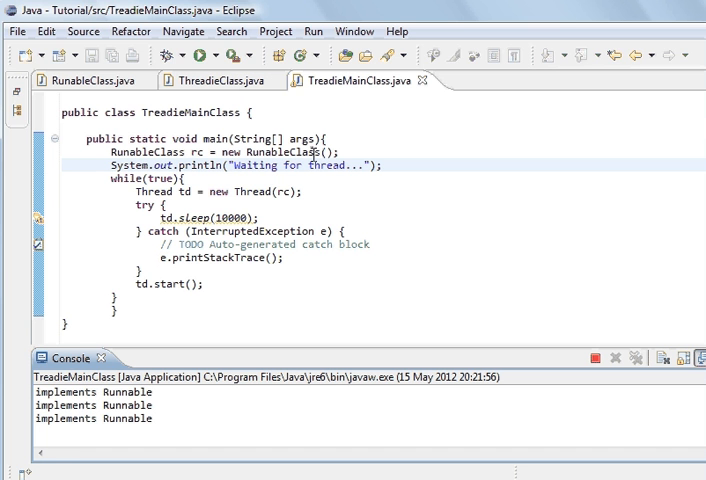
left_click(592, 358)
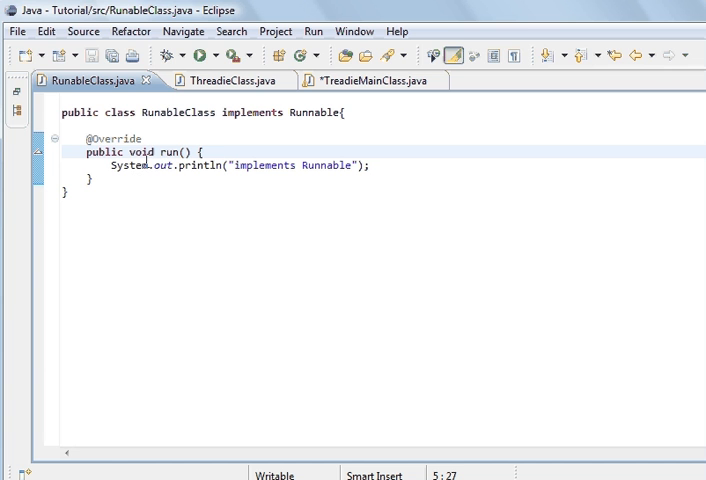
mouse_move(123, 185)
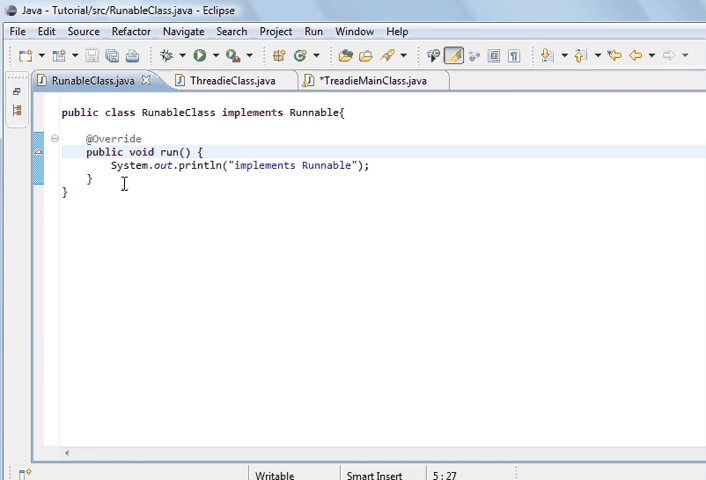
Switch to TreadieMainClass and change sleep(10000) back to sleep(1000)
left_click(218, 152)
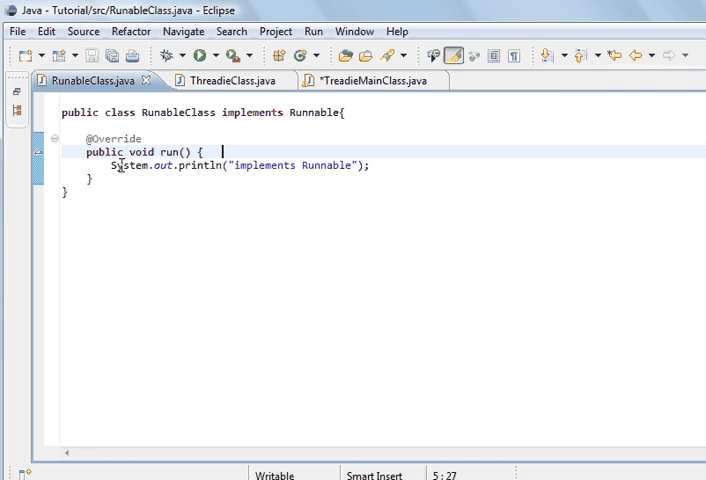
mouse_move(345, 96)
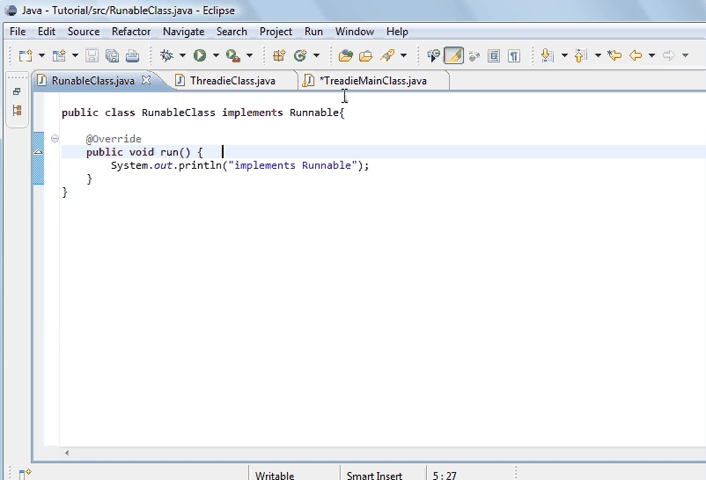
left_click(375, 80)
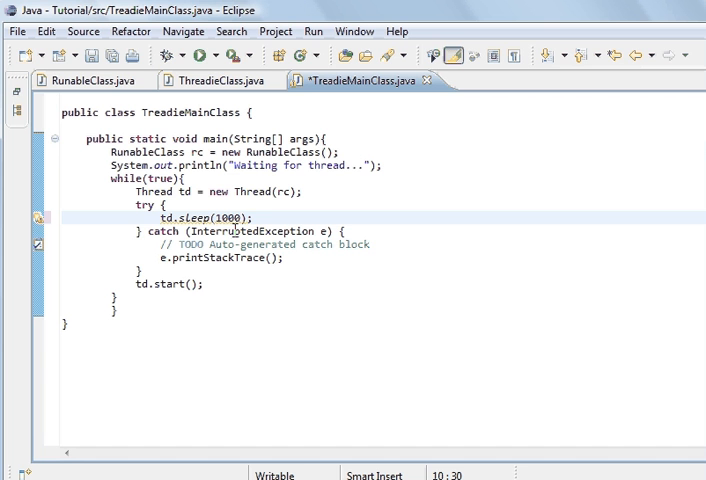
Save with Ctrl+S and rerun TreadieMainClass from the Run dropdown's recent launches
key("ctrl+s")
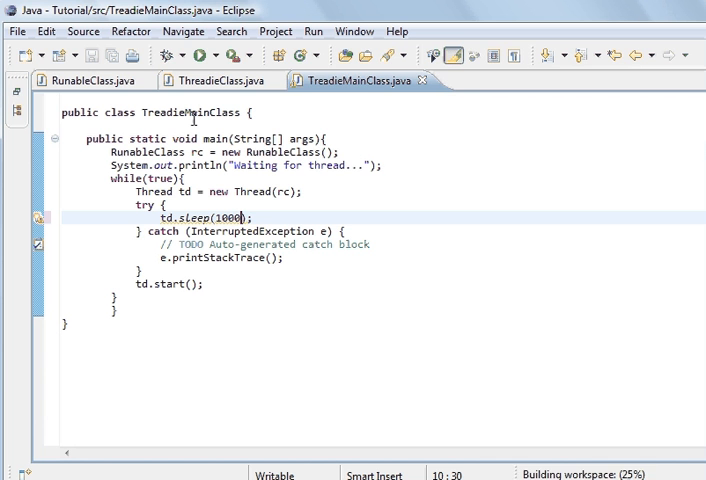
left_click(212, 55)
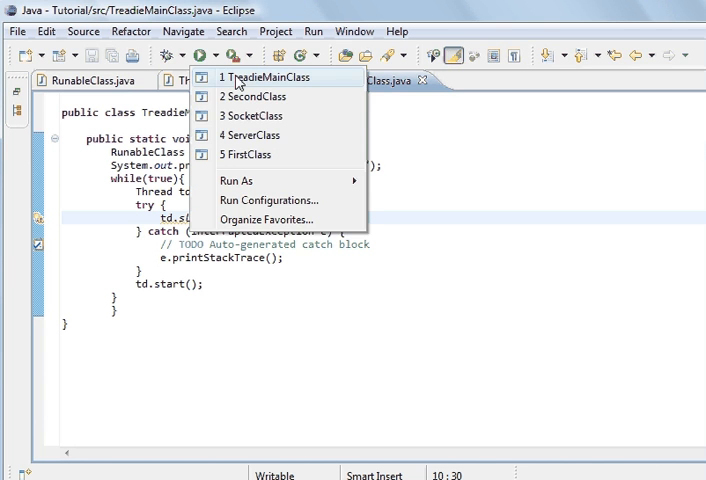
left_click(264, 77)
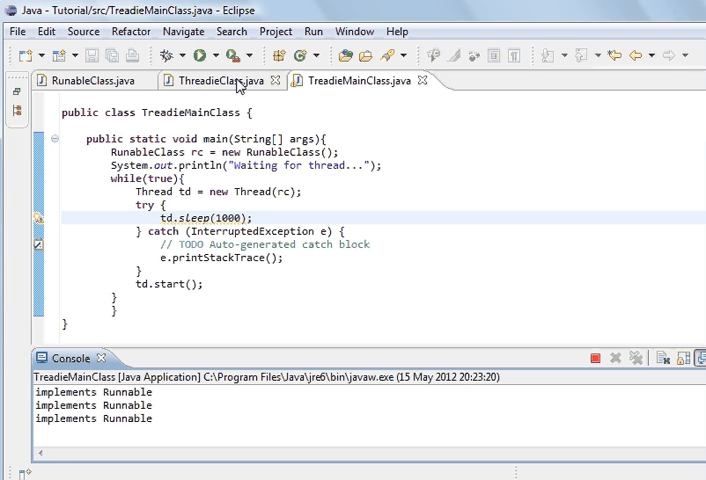
mouse_move(280, 103)
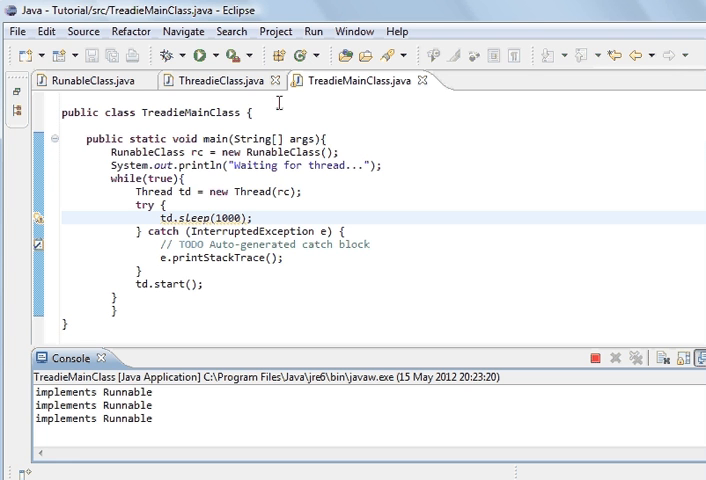
mouse_move(273, 215)
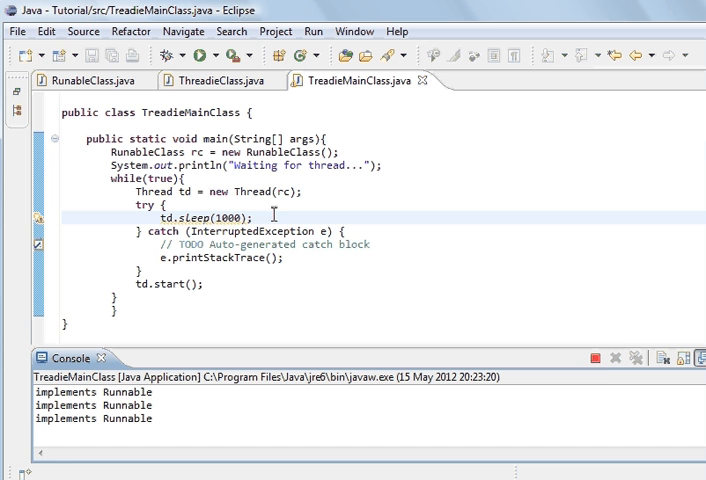